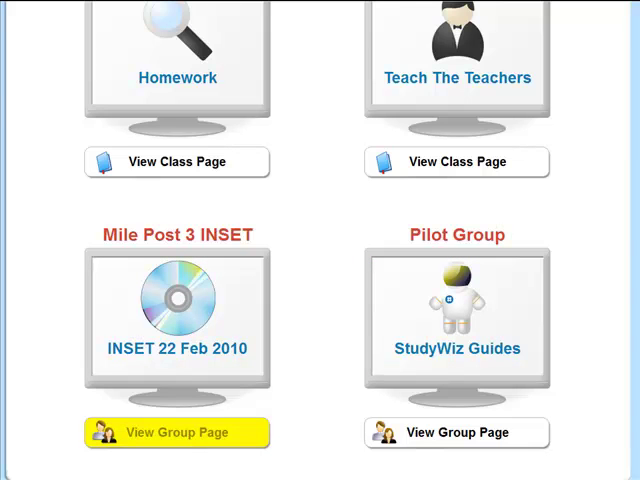
# Open the Astronomy folder from the Mile Post 3 INSET group's full folder list.
pyautogui.click(176, 432)
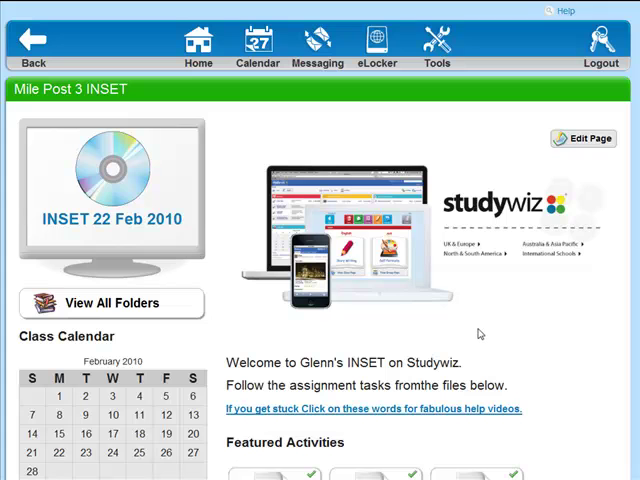
pyautogui.moveTo(110, 302)
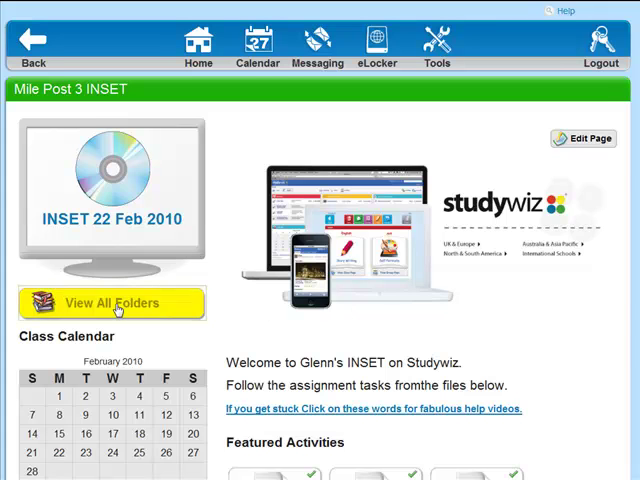
pyautogui.click(110, 302)
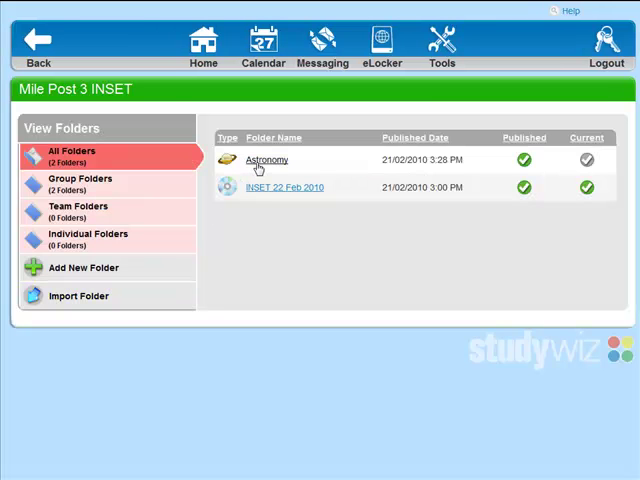
pyautogui.click(266, 160)
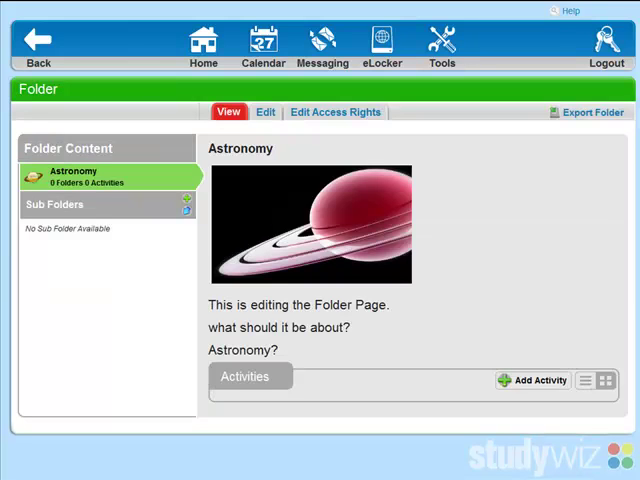
pyautogui.moveTo(314, 358)
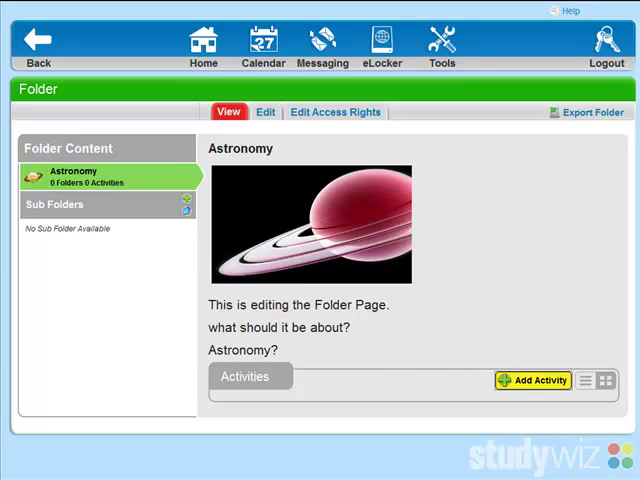
# Add a new activity to the Astronomy folder, choosing Assignment as its type.
pyautogui.click(532, 380)
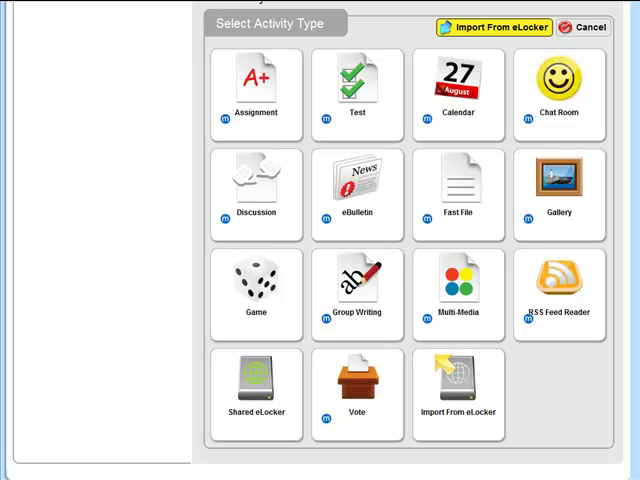
pyautogui.click(256, 84)
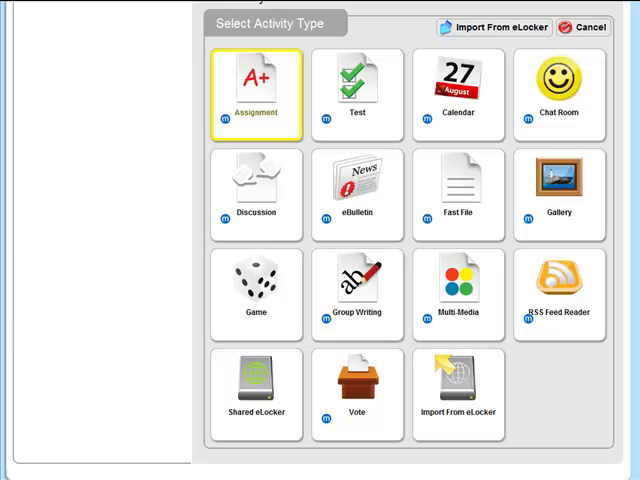
# Fill the new assignment's title, short description and keywords with 'astronomy'.
pyautogui.click(256, 90)
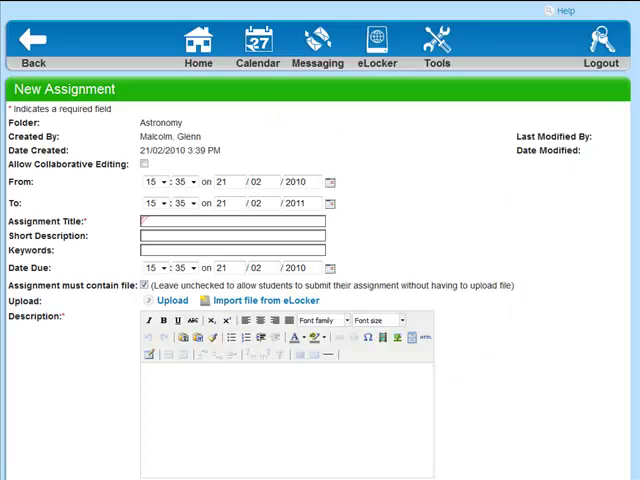
pyautogui.click(230, 220)
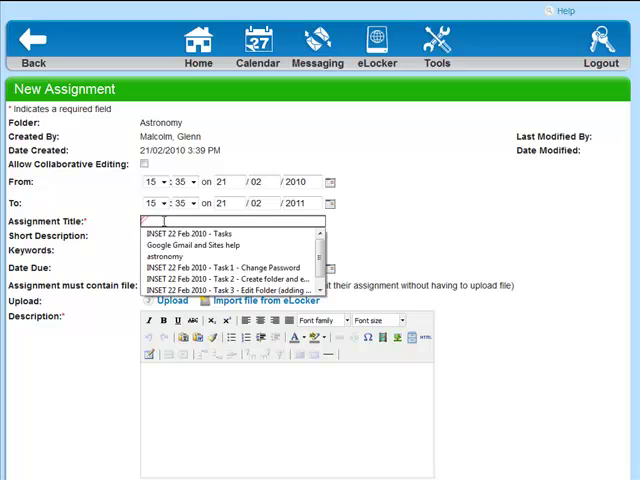
pyautogui.click(160, 256)
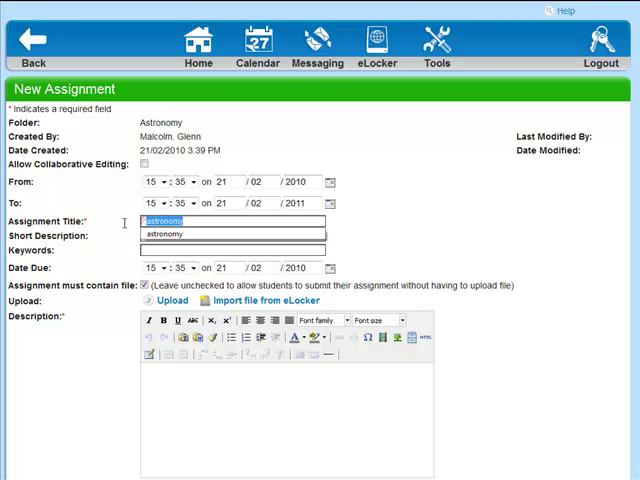
pyautogui.click(232, 220)
pyautogui.write('astronomy')
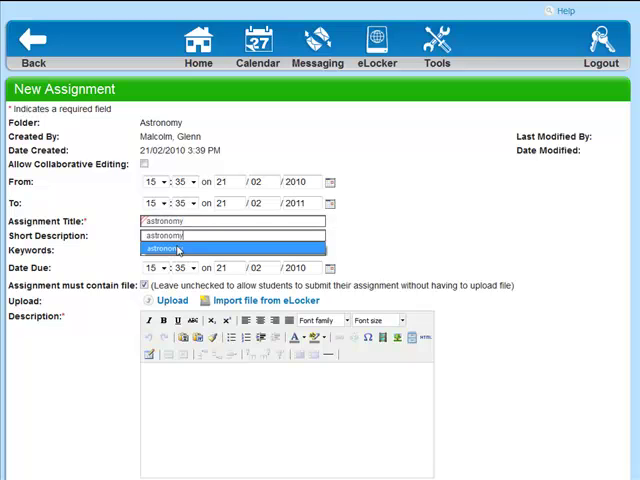
pyautogui.click(170, 250)
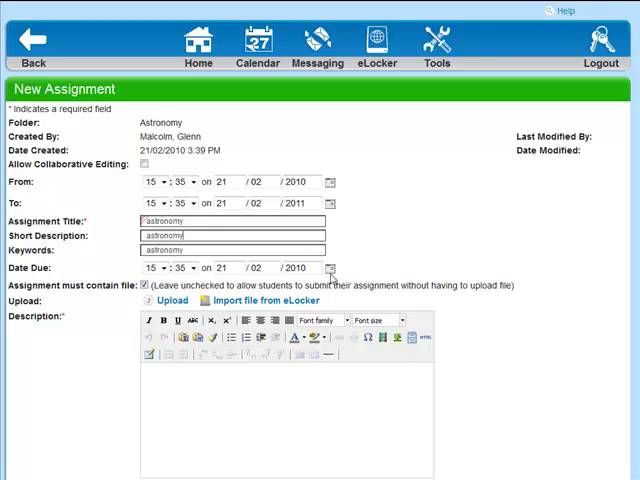
pyautogui.scroll(-3)
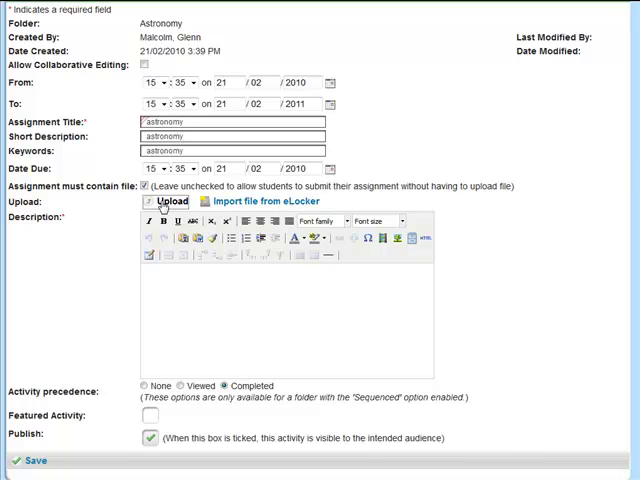
pyautogui.click(172, 200)
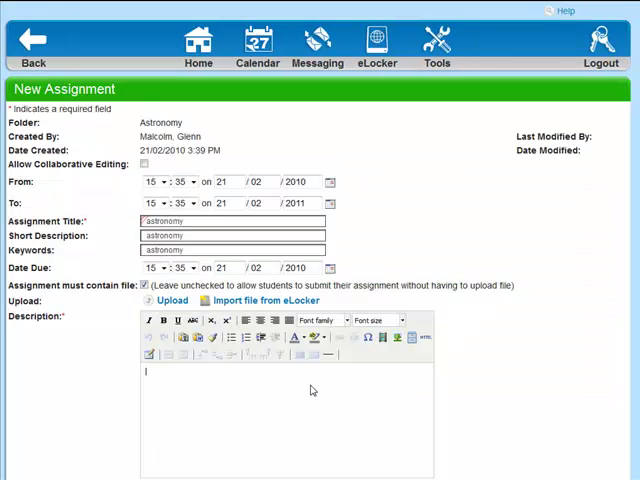
pyautogui.moveTo(276, 432)
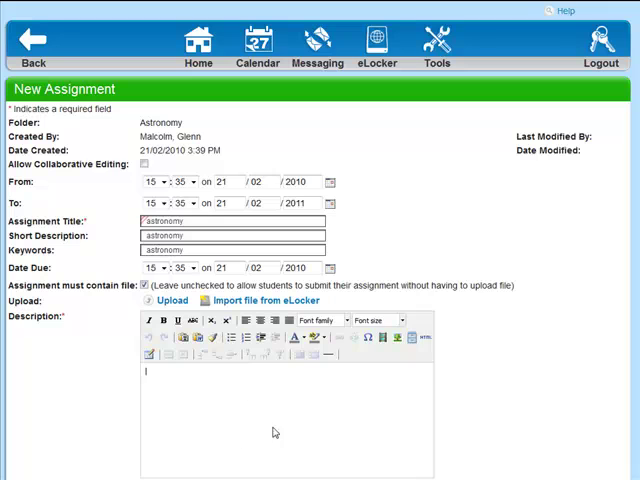
pyautogui.moveTo(384, 336)
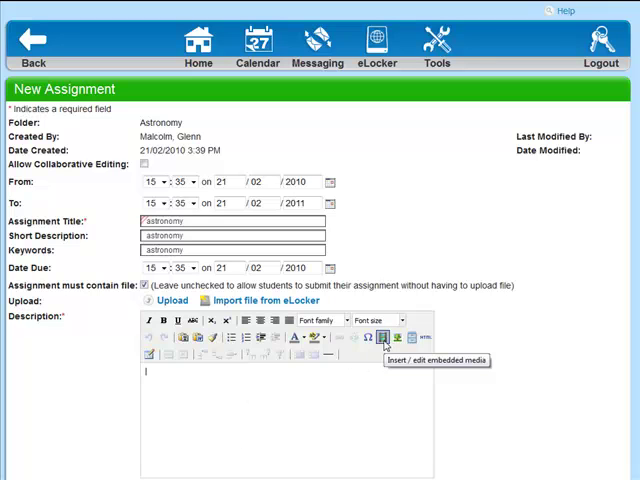
pyautogui.moveTo(414, 336)
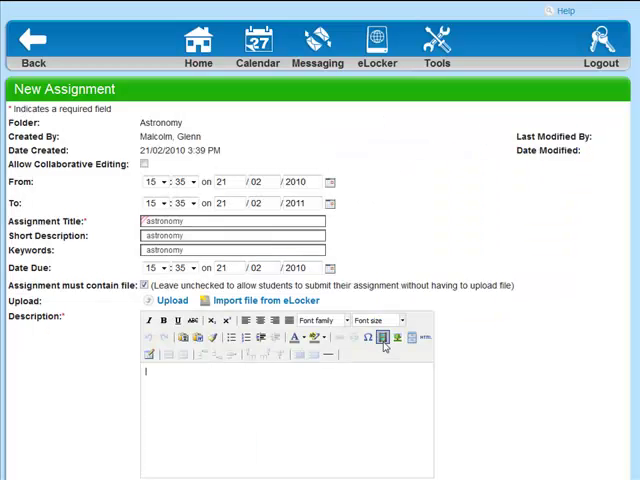
pyautogui.click(384, 338)
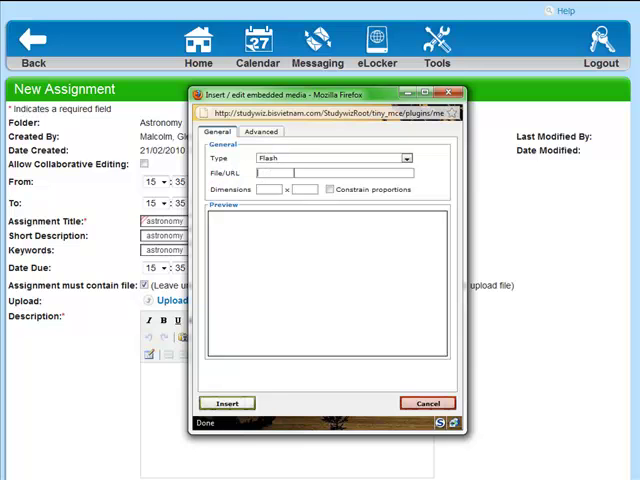
pyautogui.write('http://www.youtube.com/v/wupToqz1e2g')
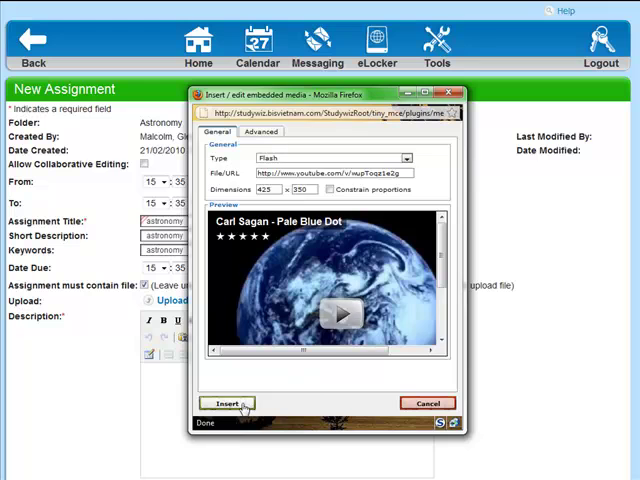
pyautogui.click(226, 404)
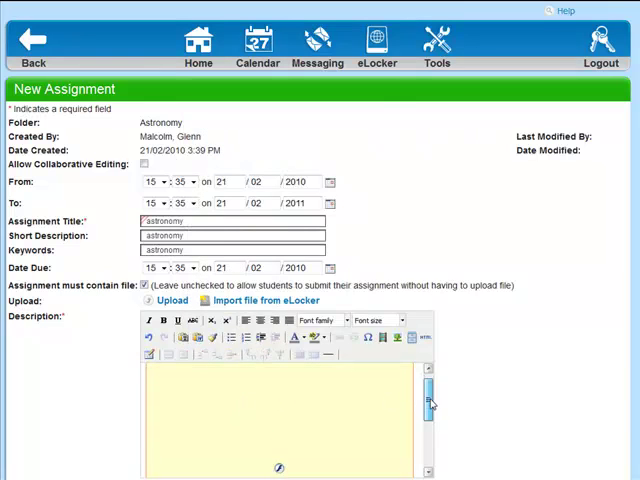
# Scroll through the Astronomy for Kids questions and answers to copy them.
pyautogui.scroll(-3)
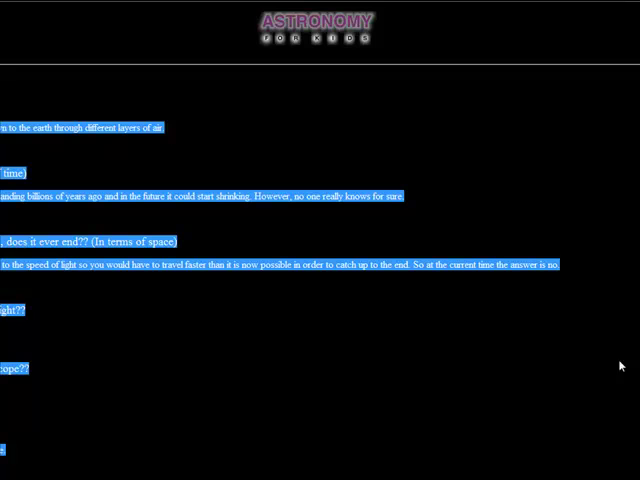
pyautogui.moveTo(144, 280)
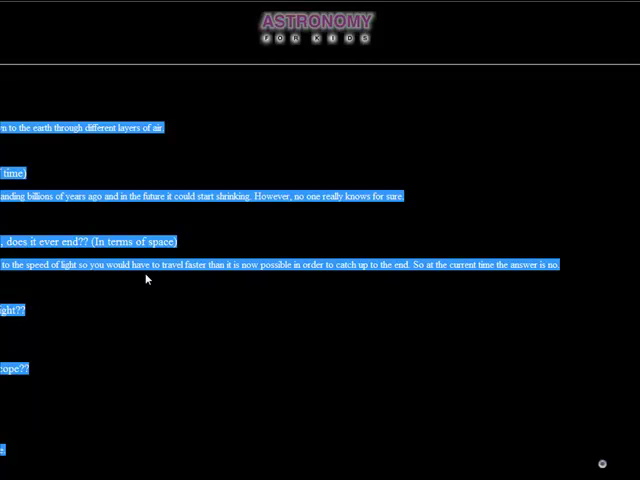
pyautogui.moveTo(628, 164)
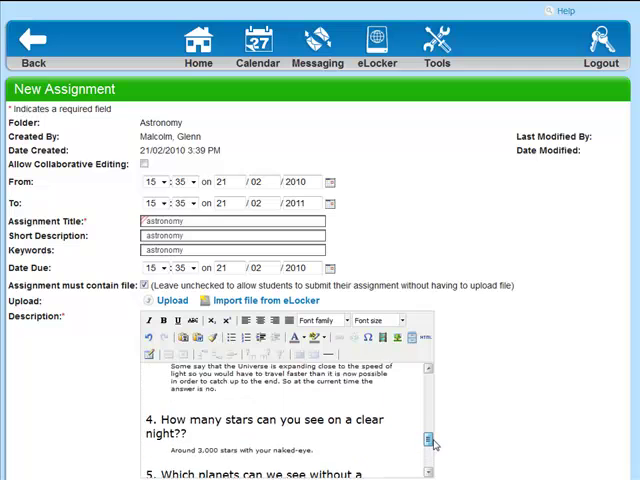
# Review the pasted questions beneath the video and move to the form's bottom options.
pyautogui.scroll(3)
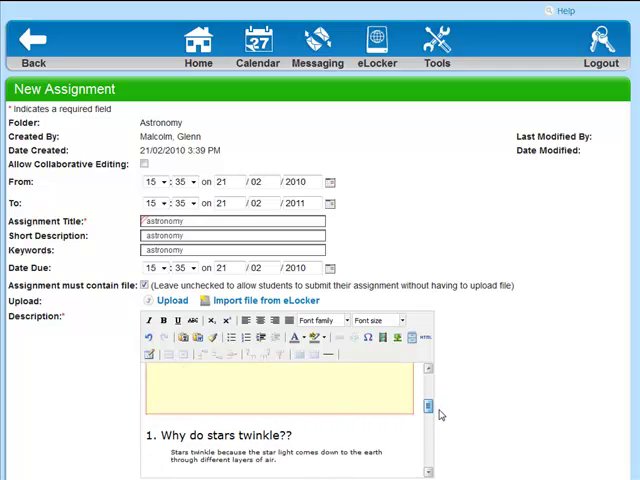
pyautogui.scroll(-3)
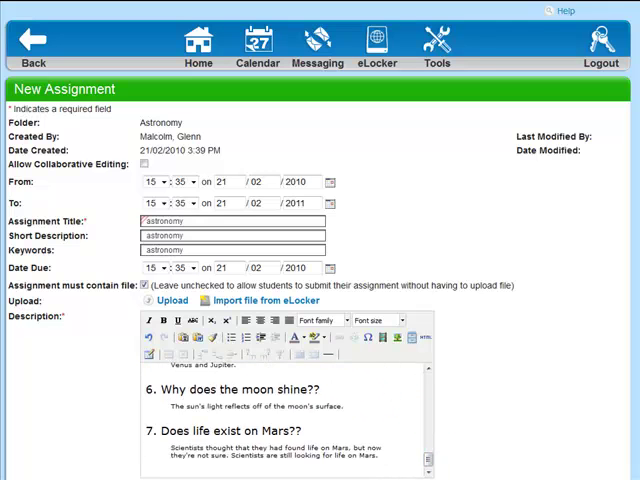
pyautogui.scroll(-3)
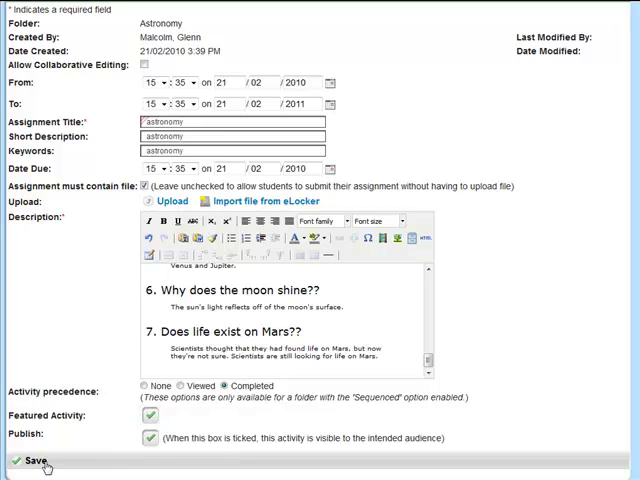
# Save the assignment and review the page with the Pale Blue Dot video and questions.
pyautogui.click(32, 460)
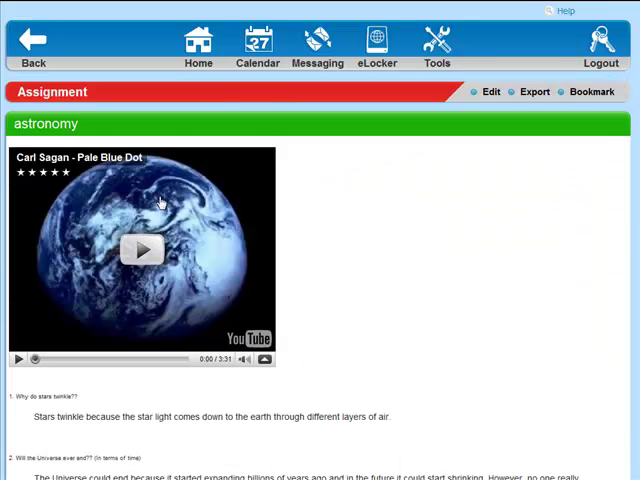
pyautogui.scroll(-3)
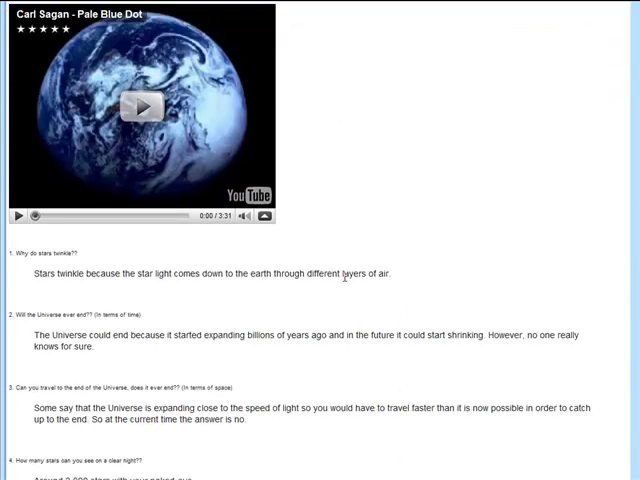
pyautogui.scroll(-3)
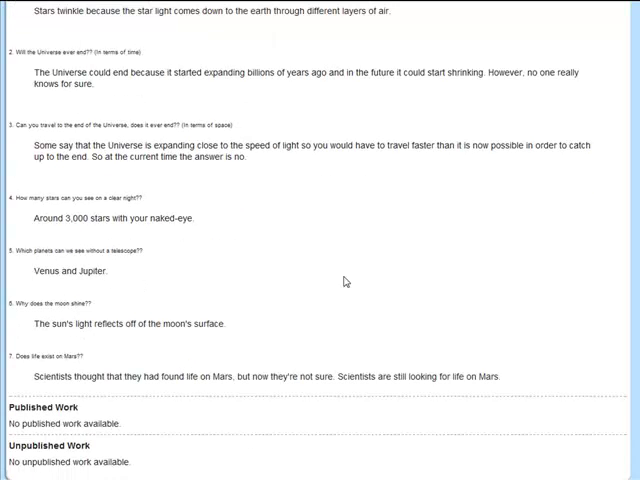